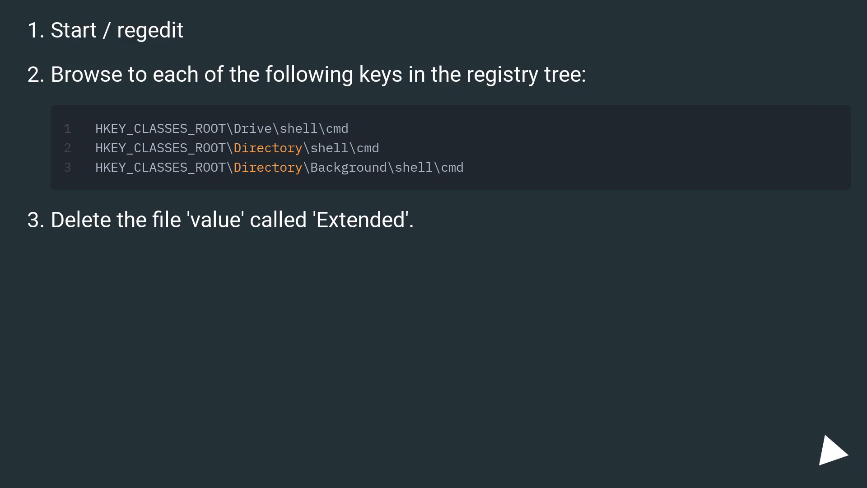
click(834, 455)
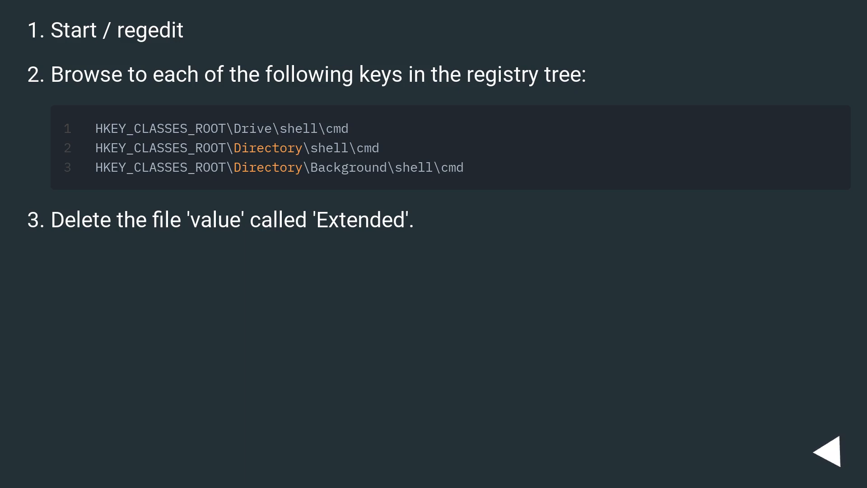